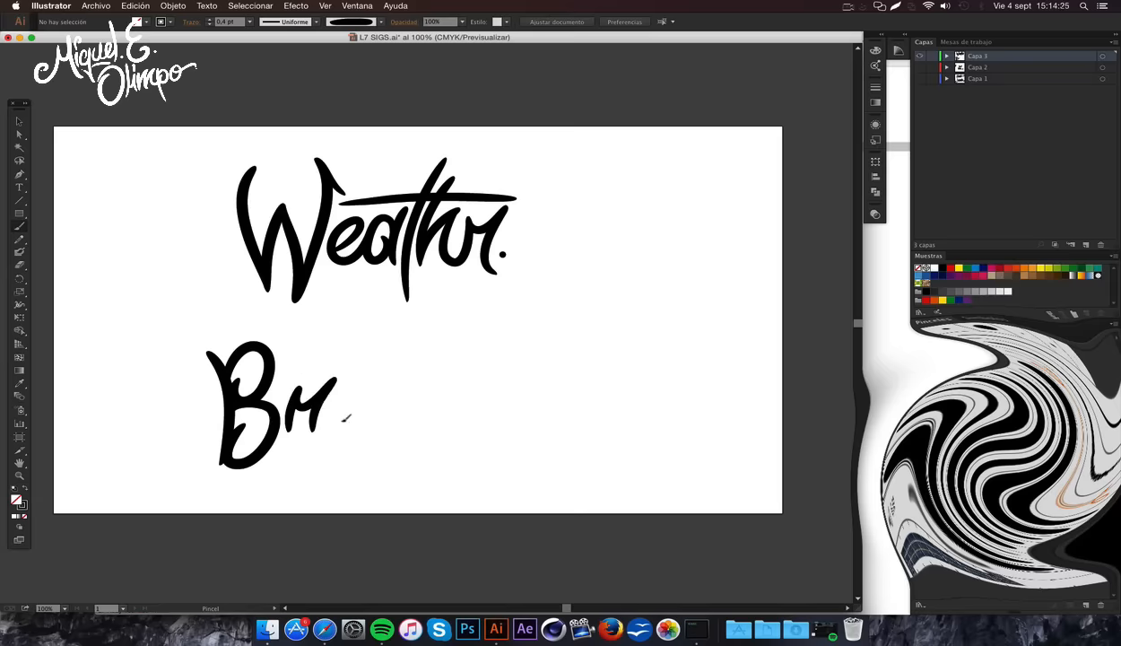
mouse_move(390, 408)
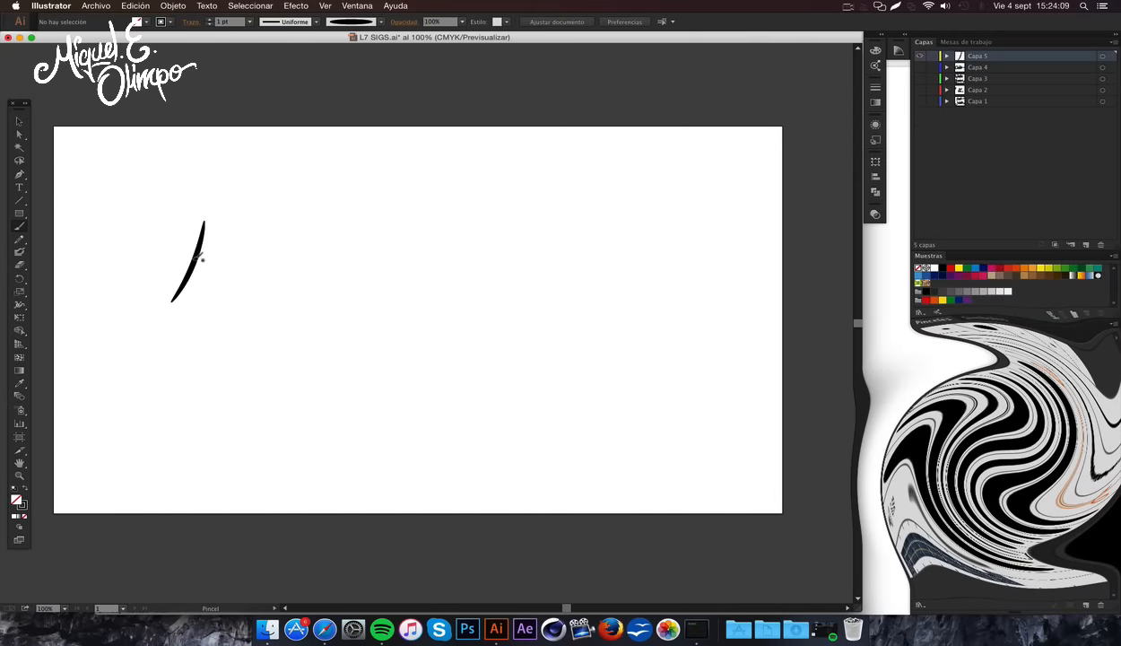
- Paint another brush stroke of the new "Mar" lettering on the fifth layer
drag(197, 225, 296, 269)
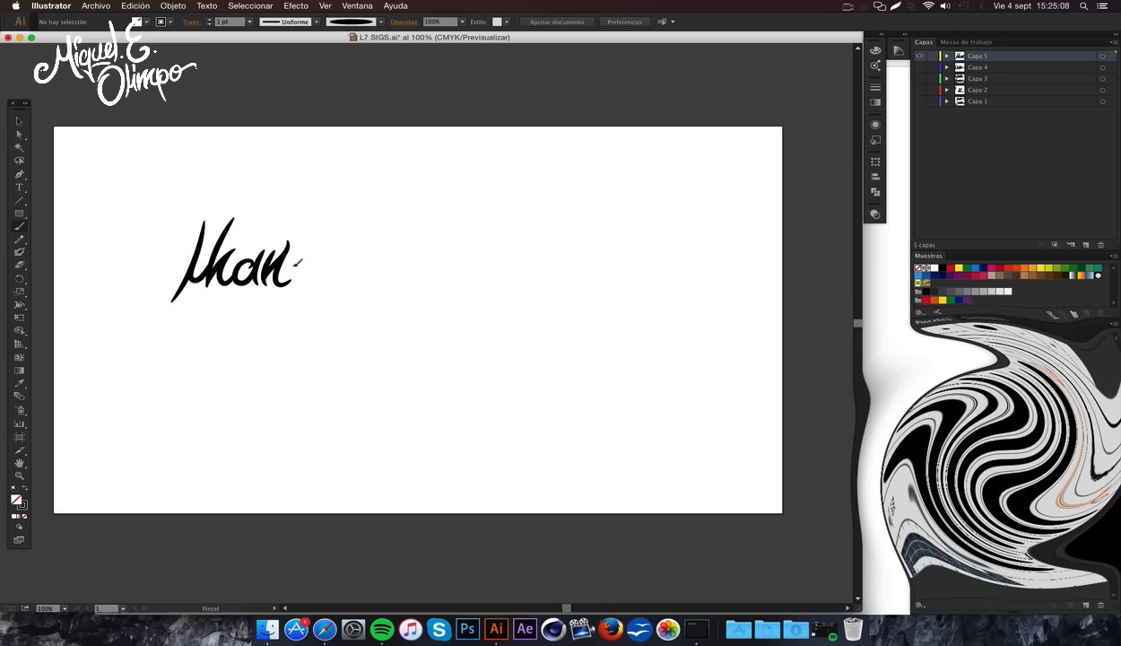